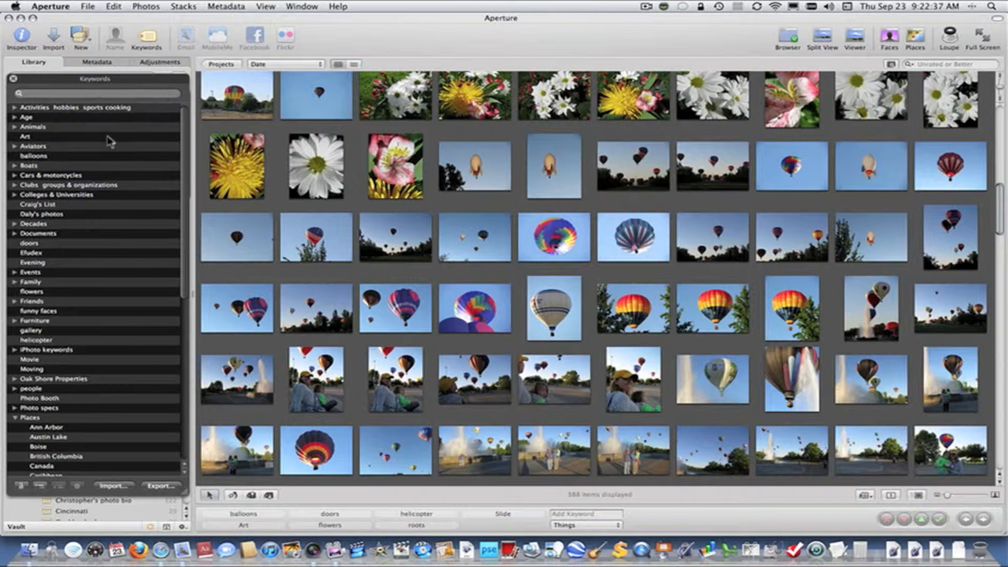
mouse_move(437, 137)
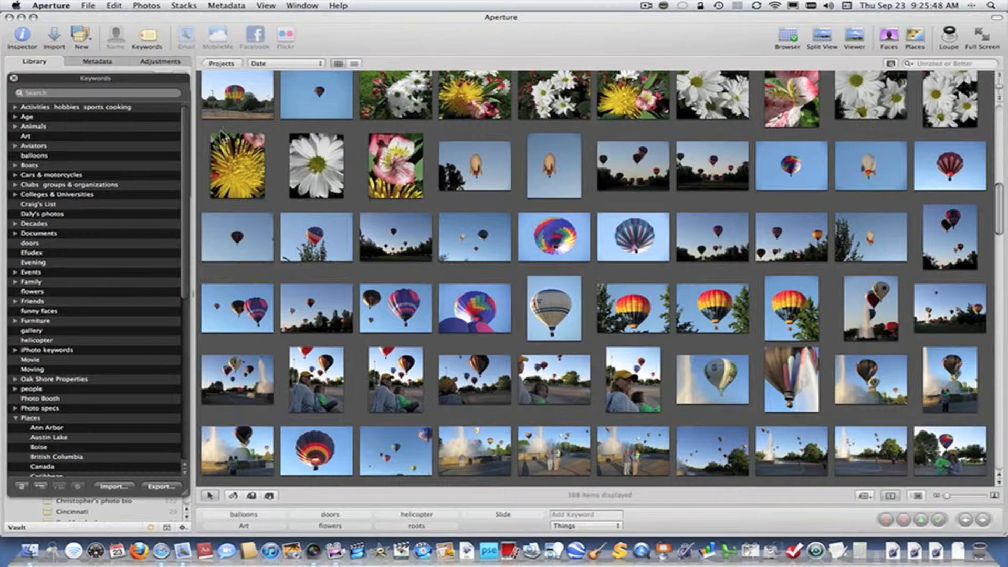
Select the flower close-ups and reveal the white daisy's shooting metadata overlay.
click(396, 166)
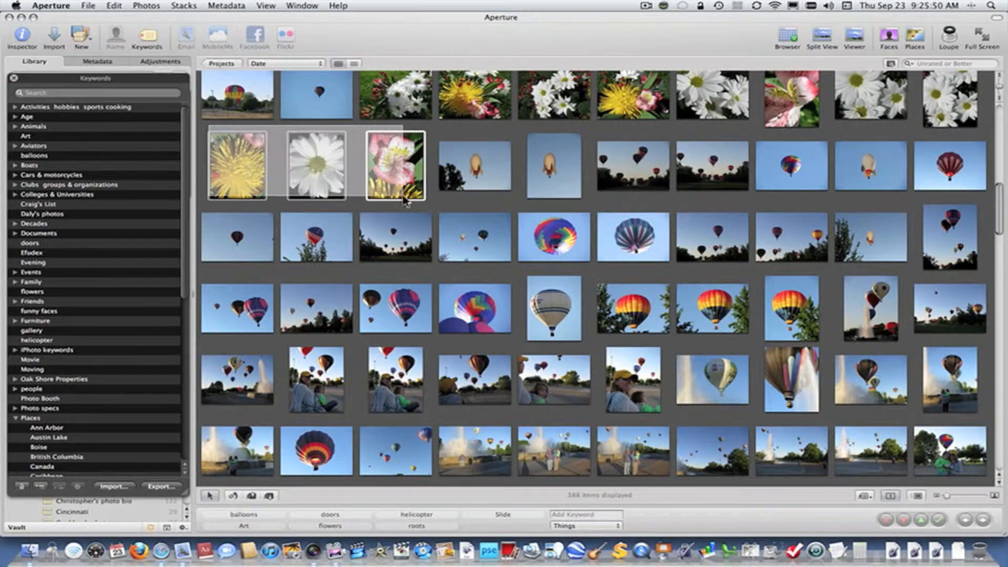
click(393, 166)
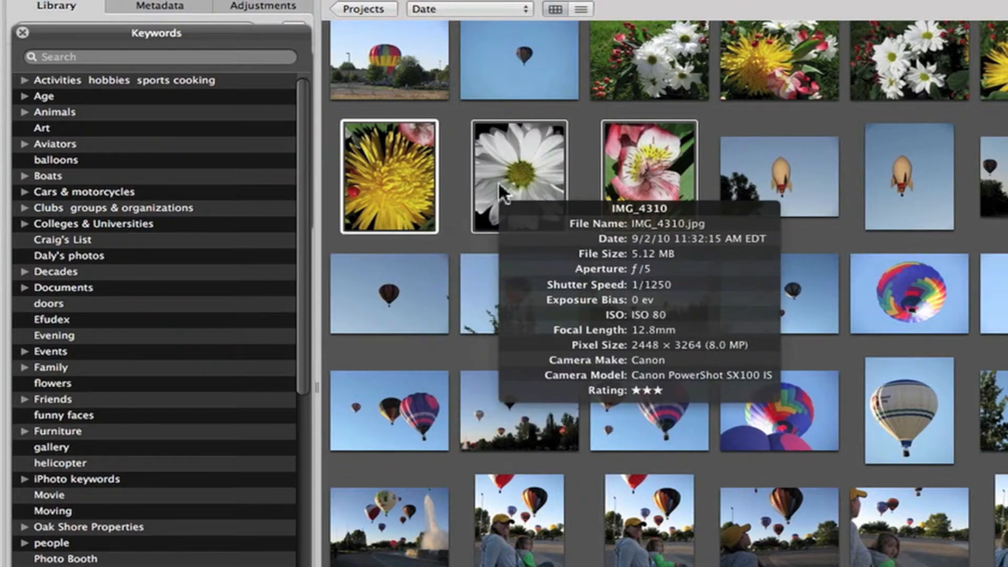
mouse_move(633, 190)
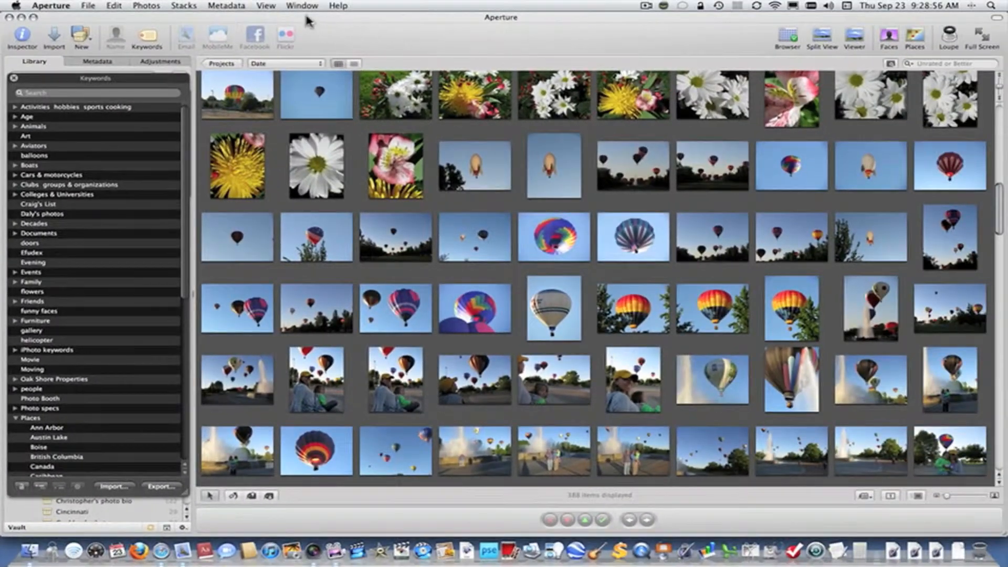
Show the keyword controls from the Window menu and select the three flower close-ups for tagging.
click(301, 7)
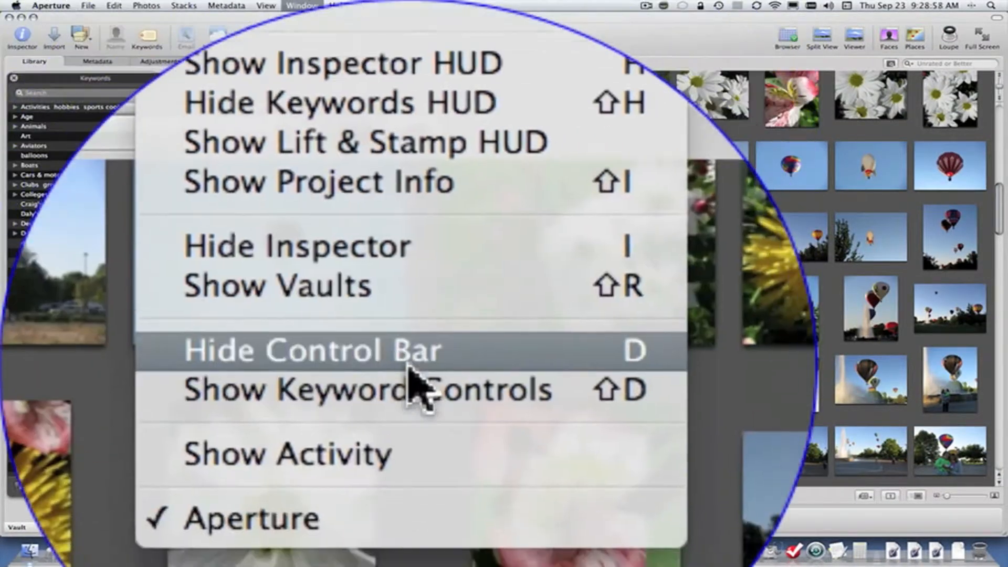
click(310, 351)
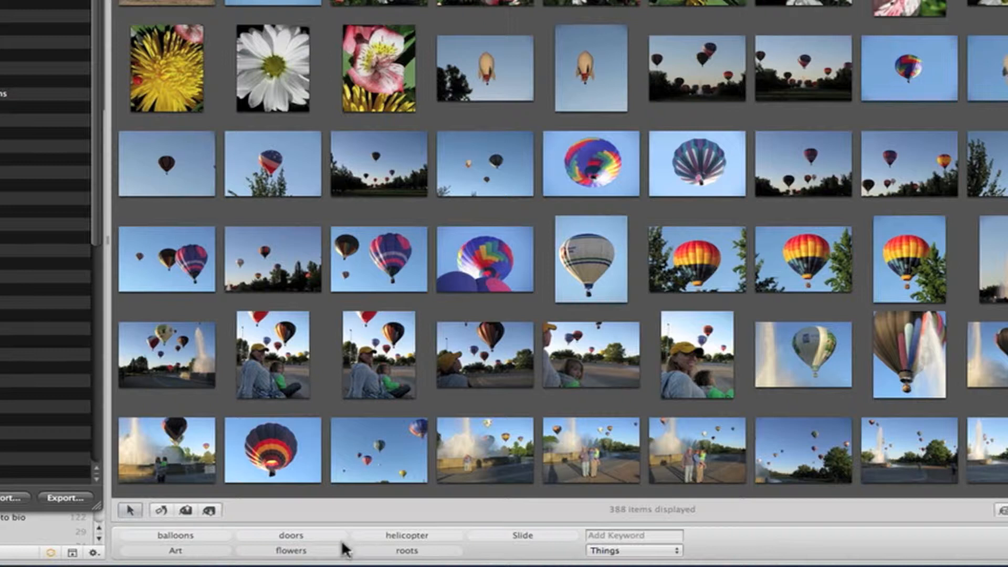
mouse_move(505, 554)
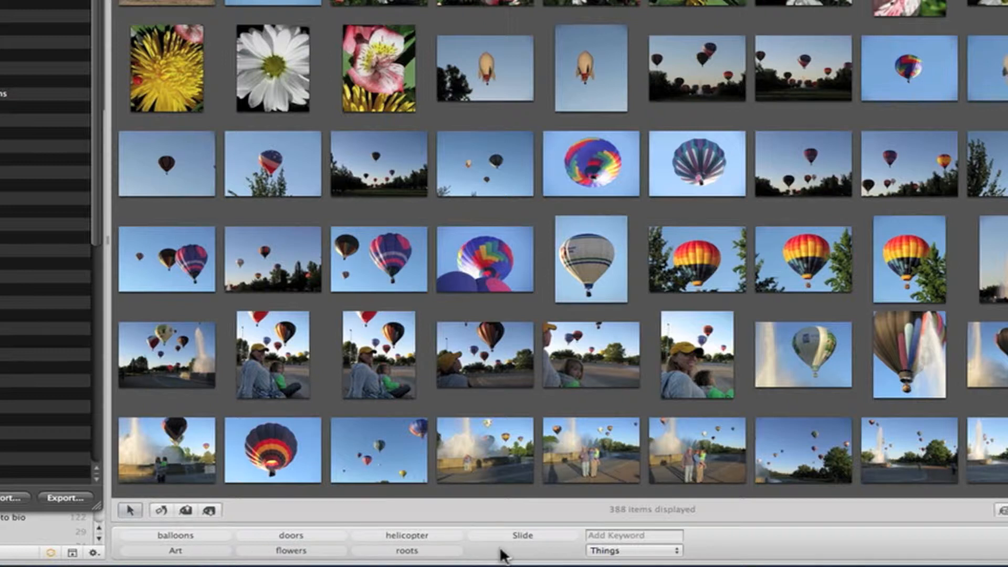
mouse_move(6, 18)
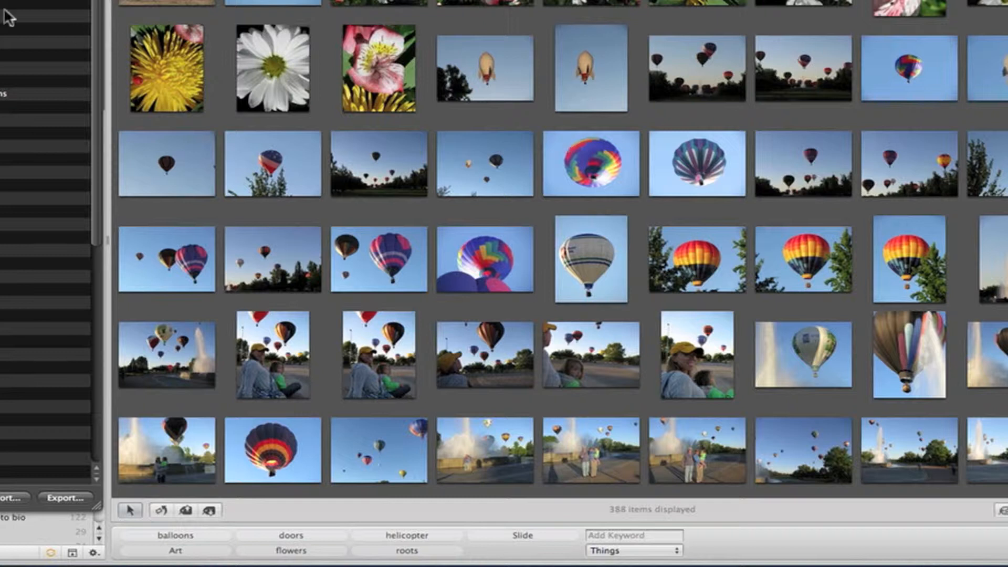
click(273, 69)
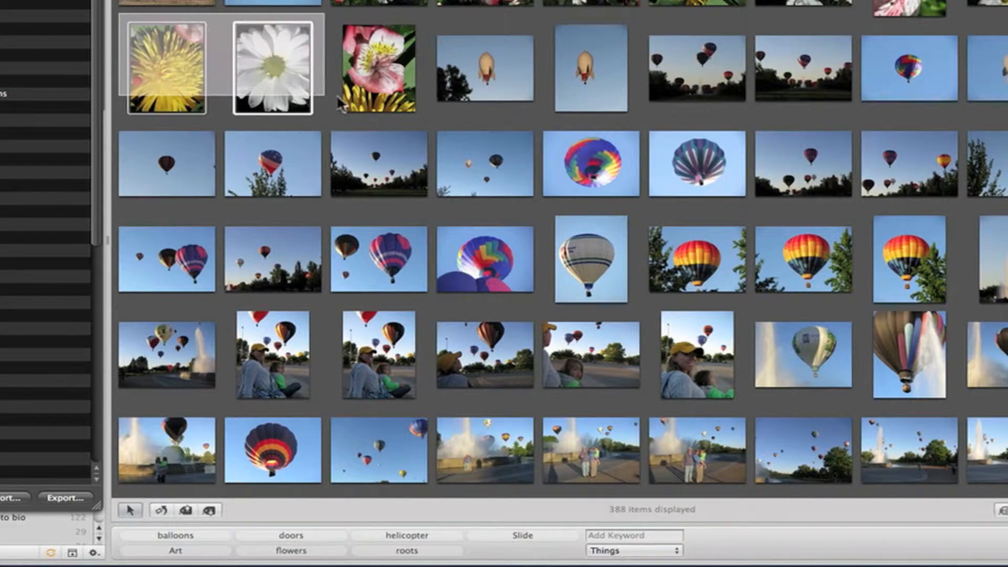
click(376, 67)
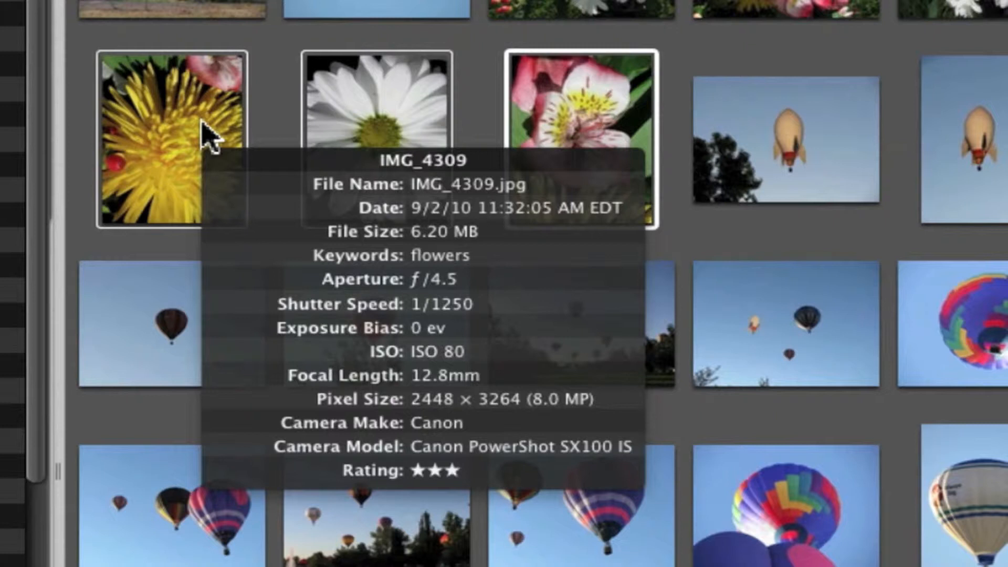
mouse_move(357, 128)
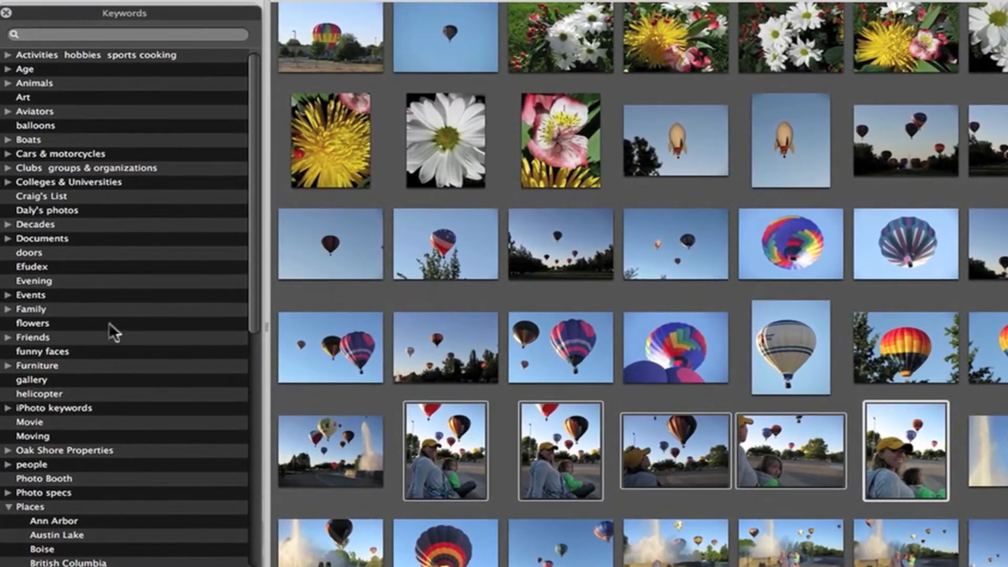
Search the Keywords HUD for 'je' then 'soph' to find the Jennifer and Sophie keywords.
click(128, 35)
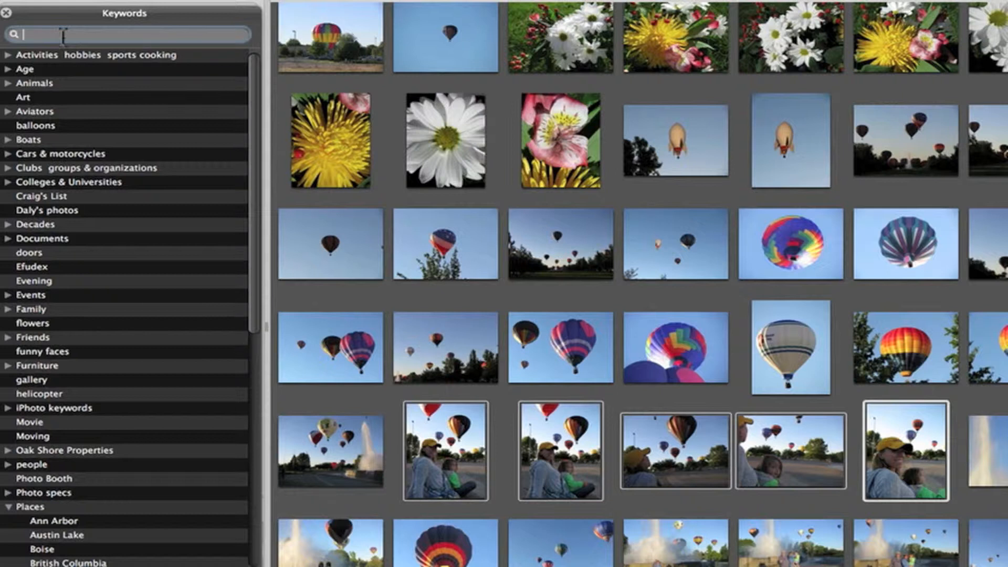
text(jenn)
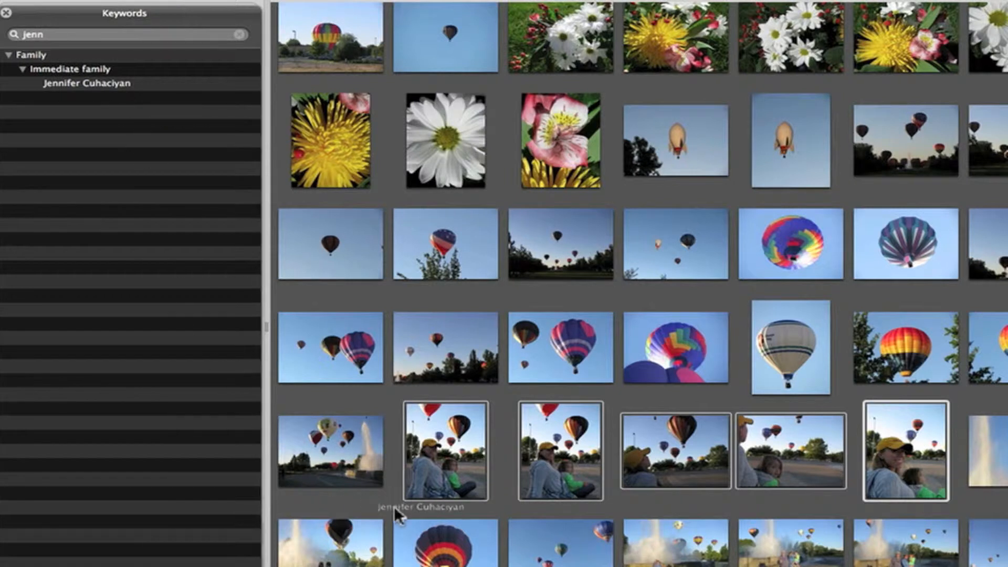
mouse_move(462, 457)
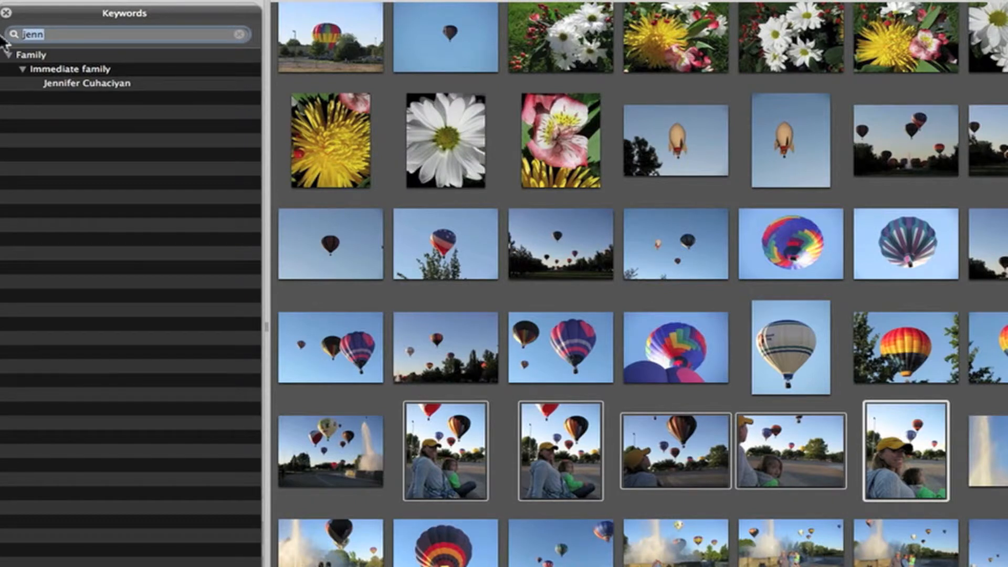
text(soph)
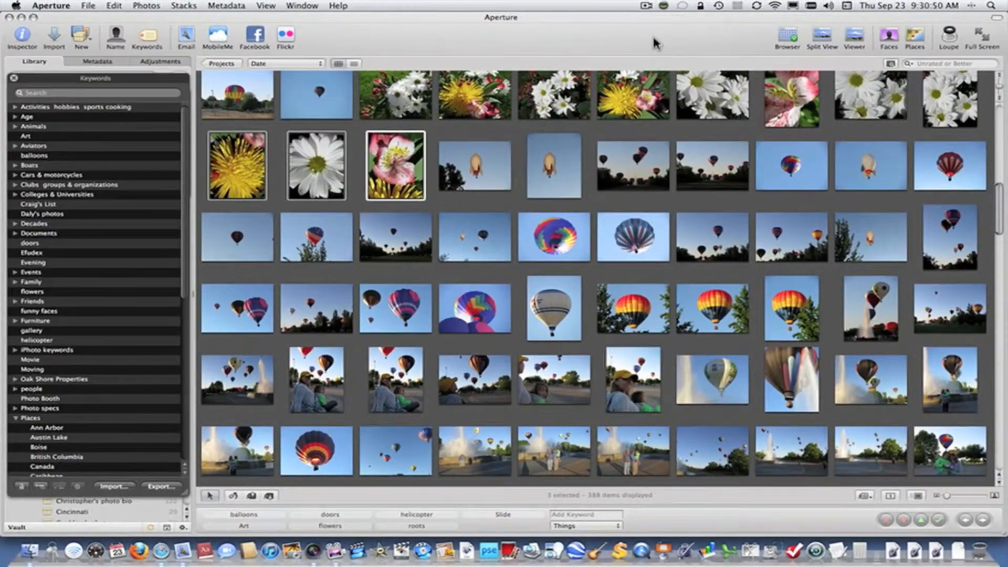
mouse_move(561, 34)
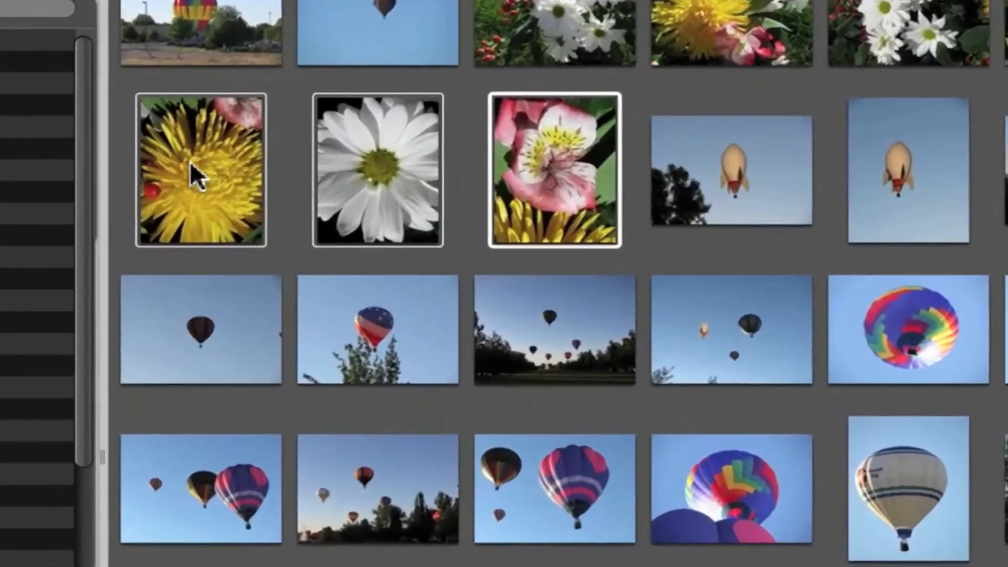
mouse_move(197, 177)
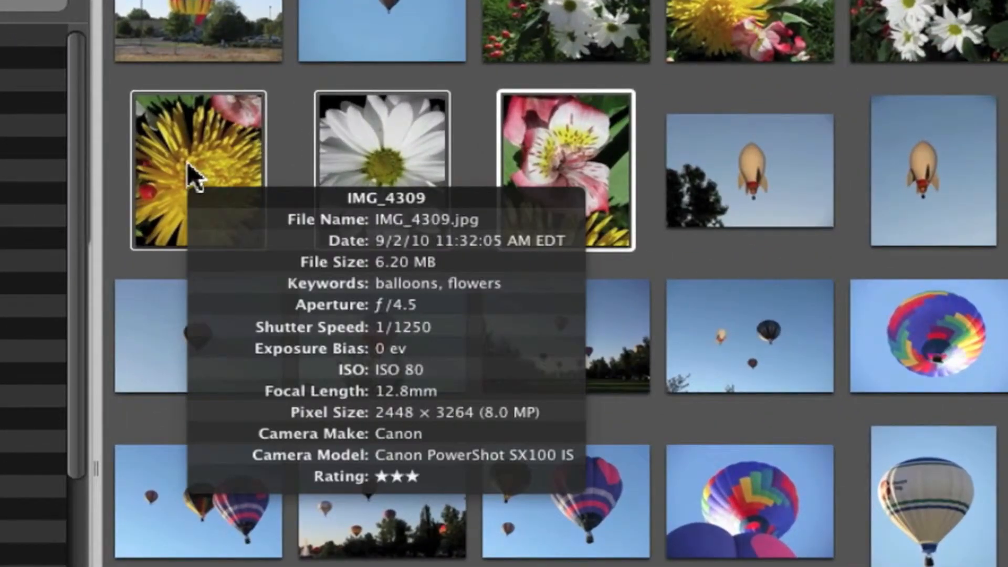
mouse_move(367, 170)
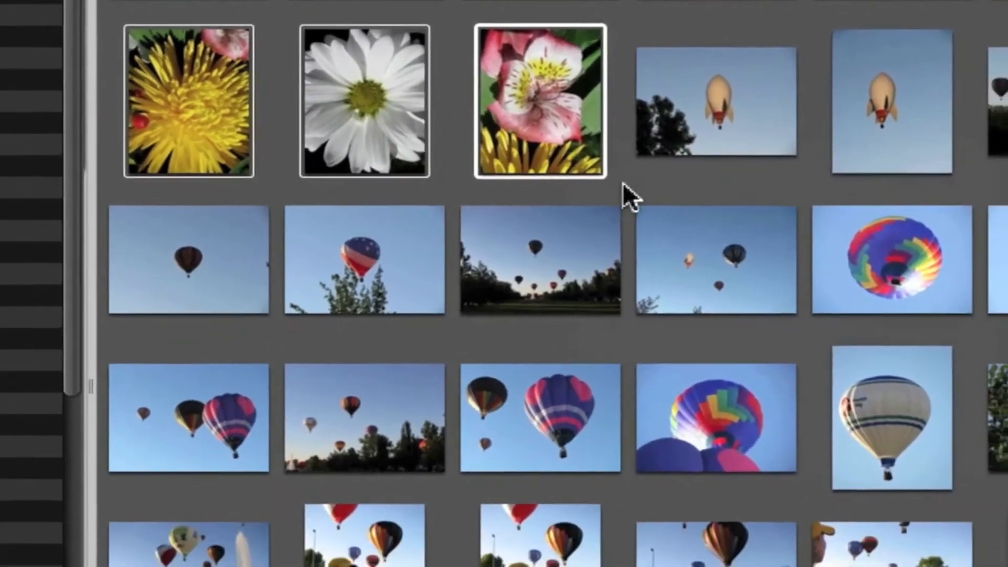
Apply the balloons keyword to the selected flower close-ups alongside flowers.
scroll(down, 3)
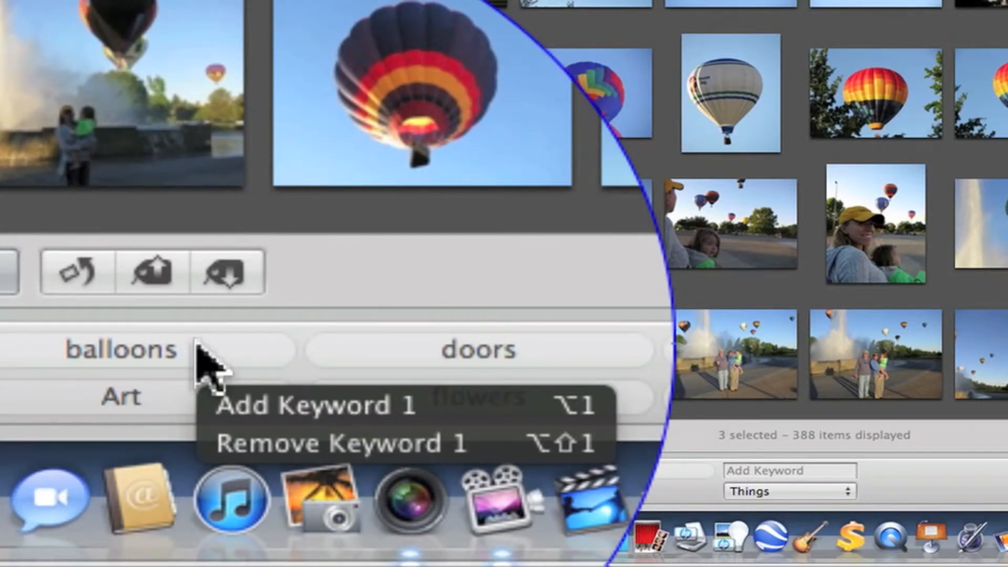
click(79, 271)
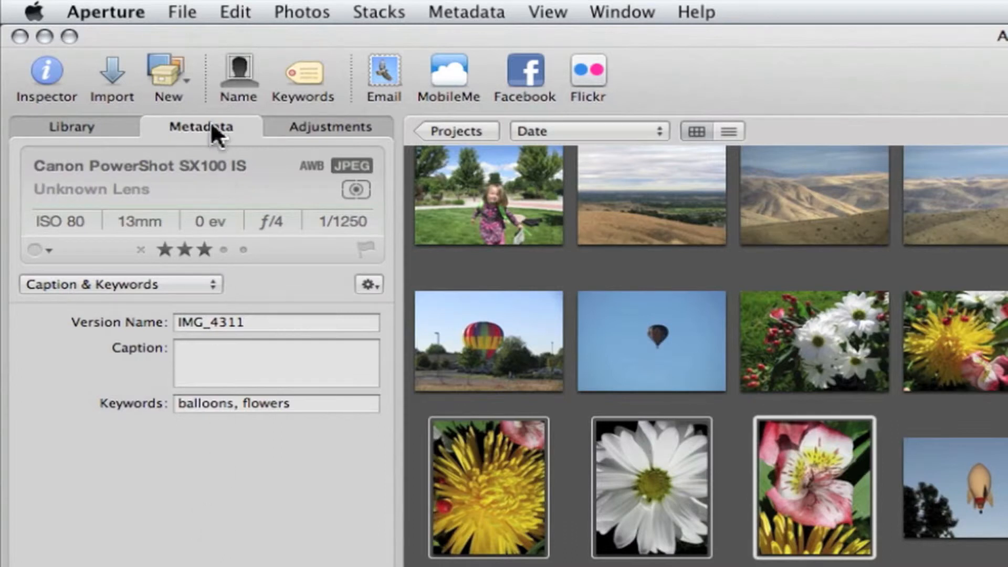
mouse_move(239, 452)
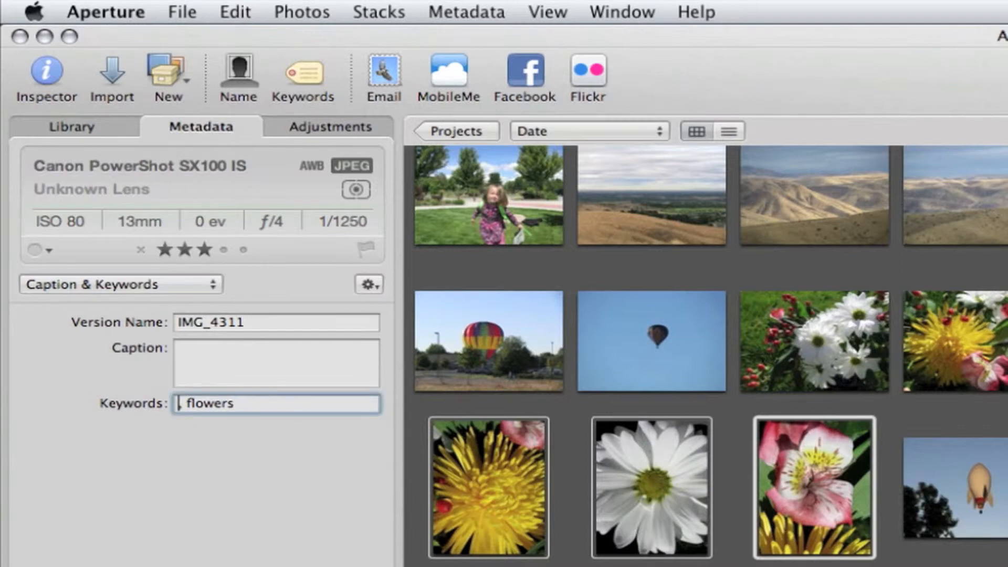
mouse_move(643, 481)
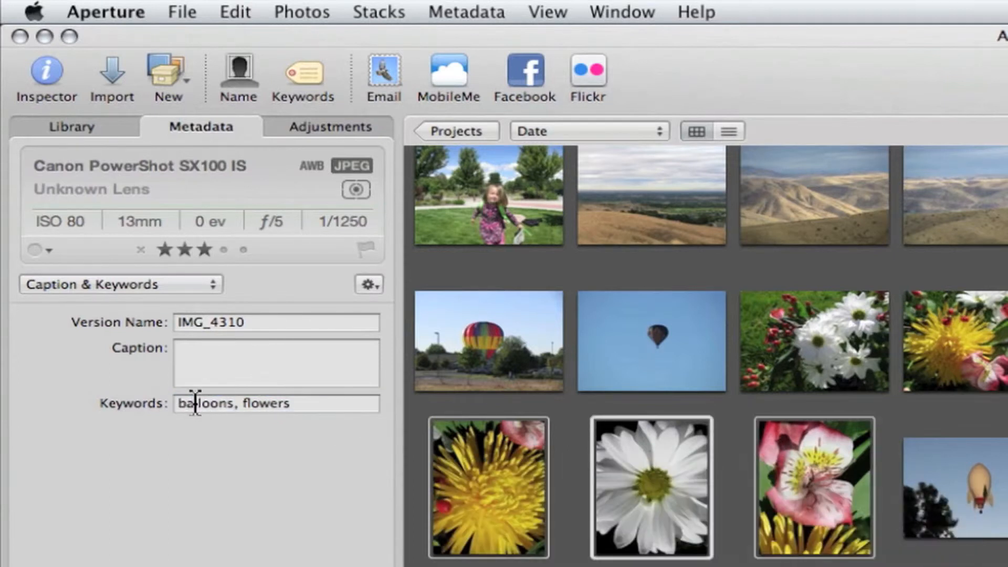
Edit the Keywords field of each flower close-up to delete 'balloons', leaving only flowers.
click(486, 486)
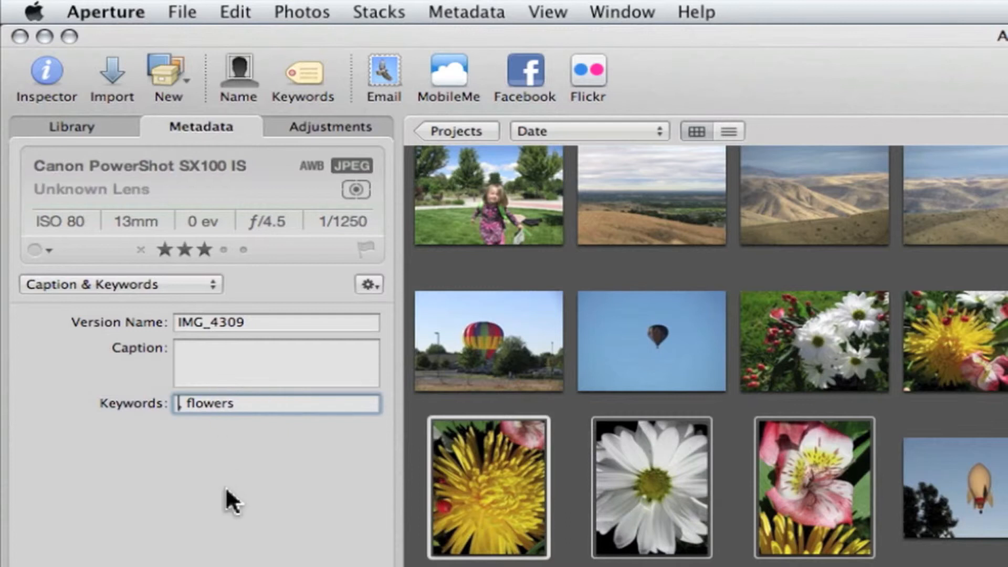
click(650, 487)
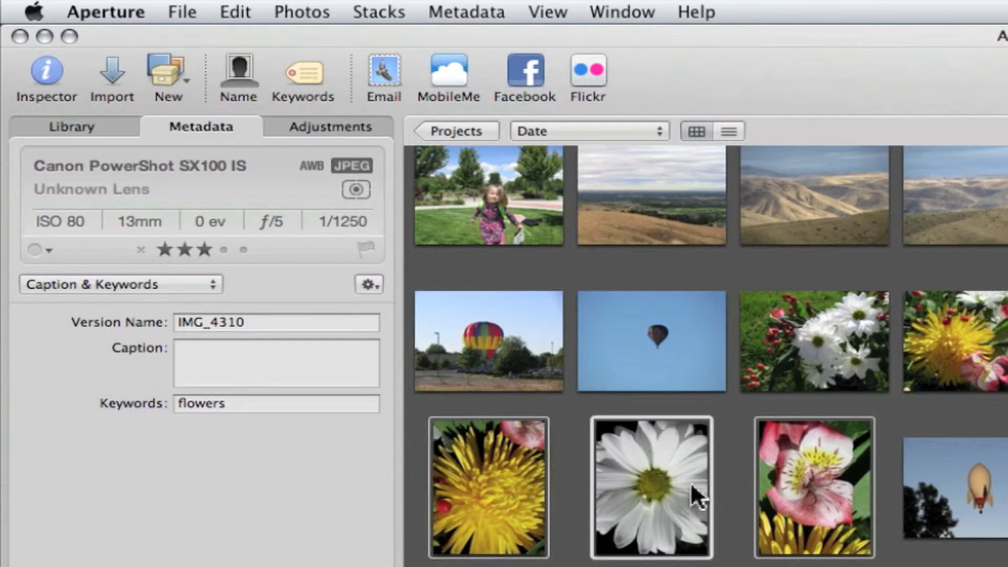
click(487, 487)
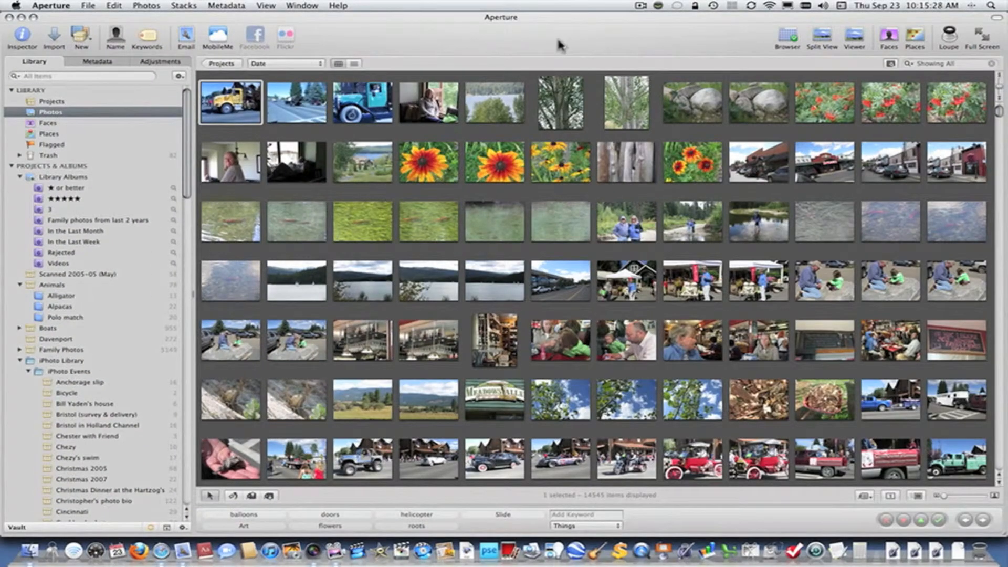
mouse_move(565, 41)
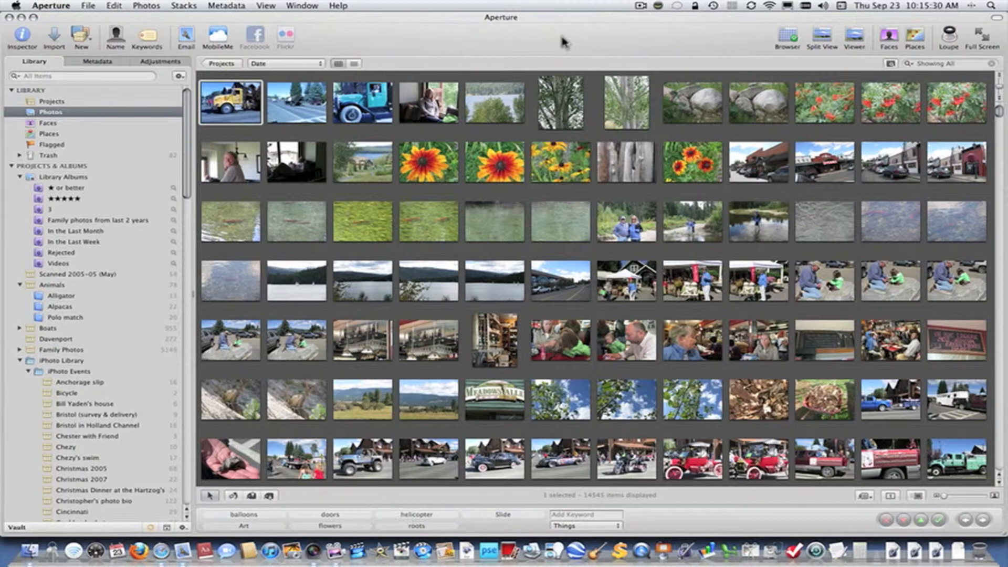
mouse_move(570, 40)
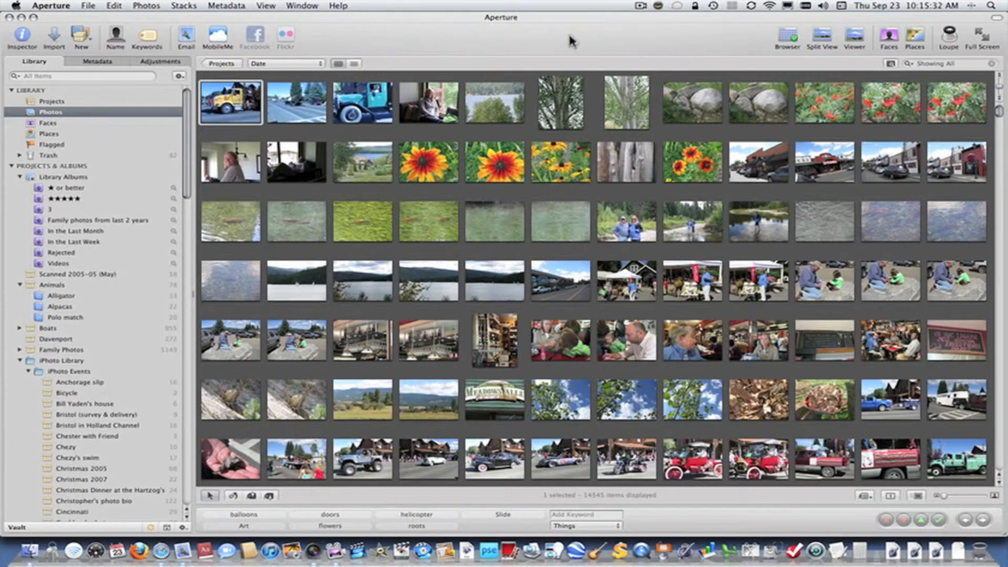
mouse_move(575, 40)
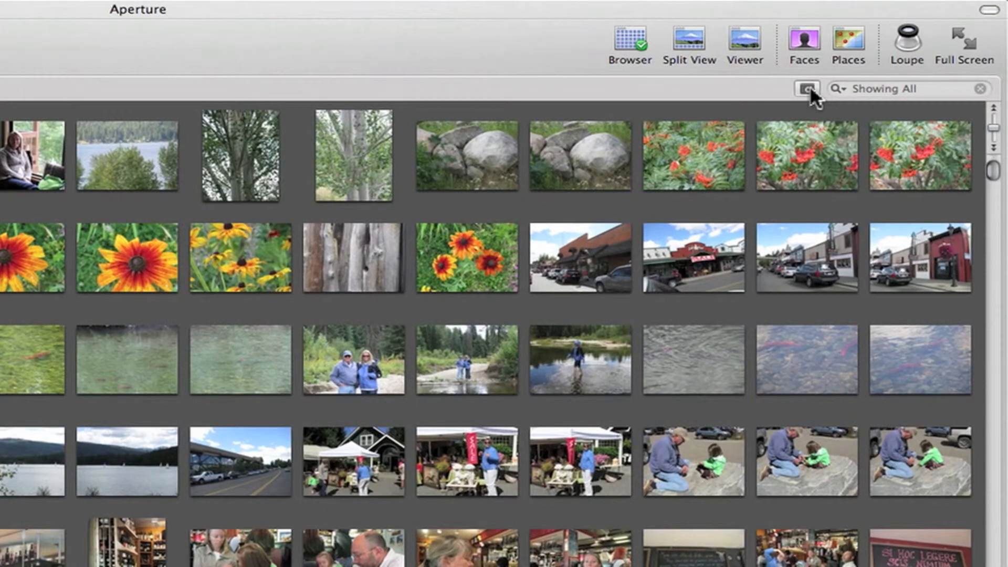
Enable the Keywords rule in the Filter HUD and scroll its list down to balloons.
click(805, 88)
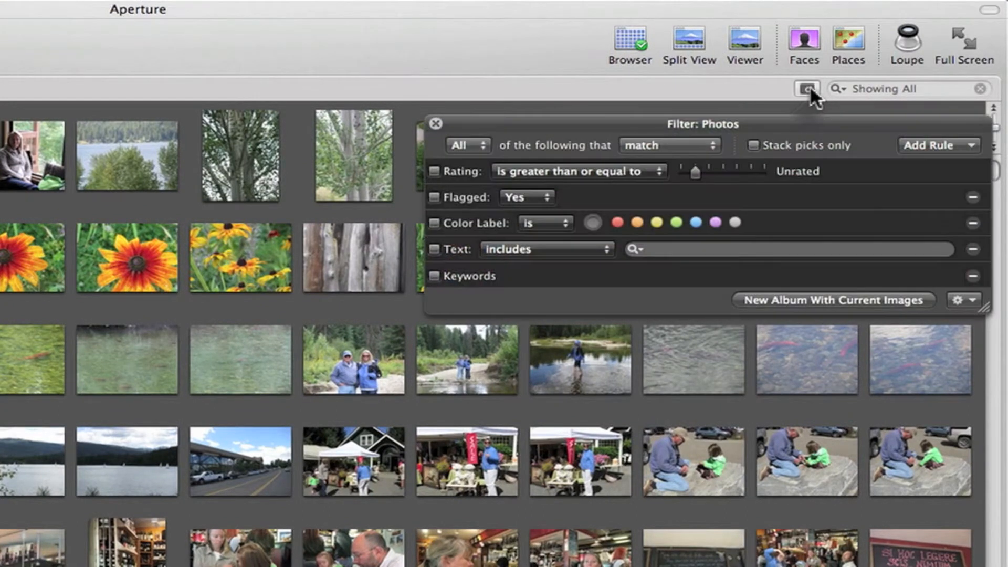
click(434, 276)
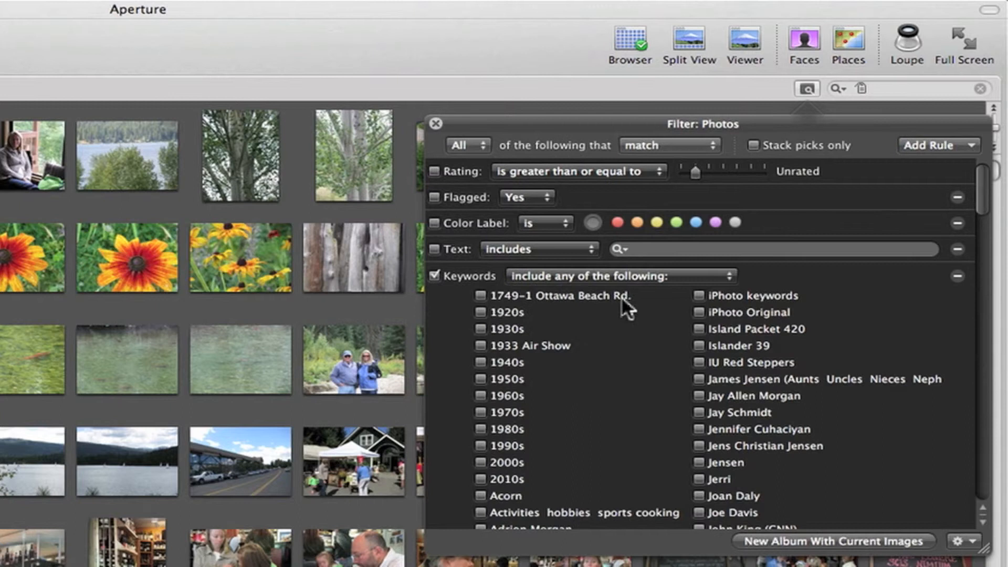
scroll(down, 3)
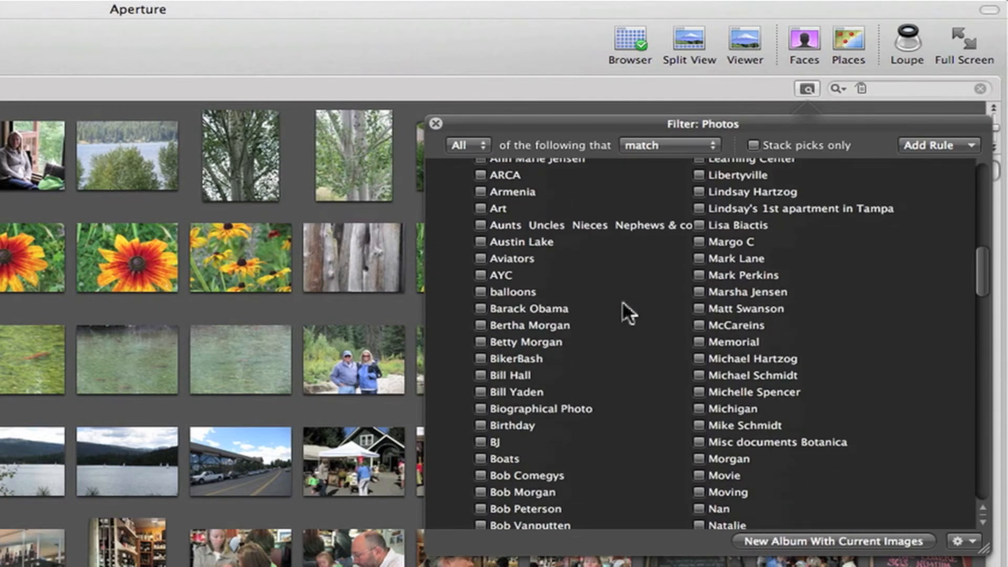